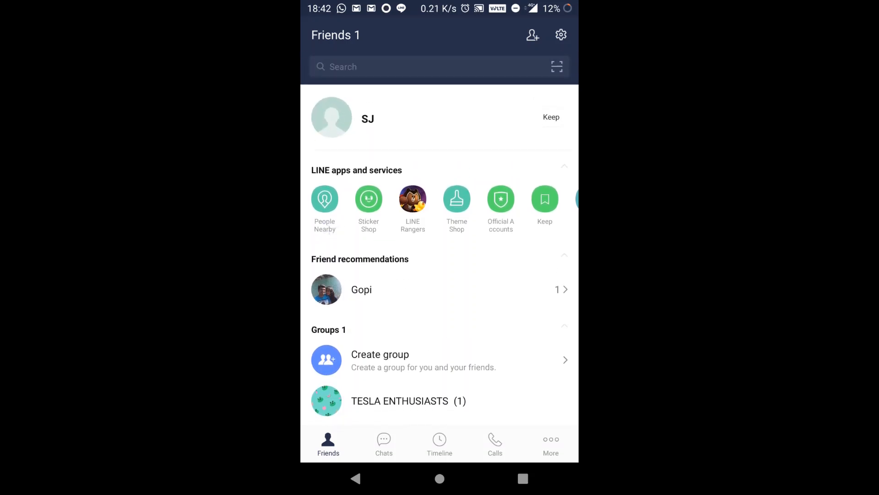
# Grant LINE location access from People Nearby so nearby users are listed with distances
pyautogui.click(324, 199)
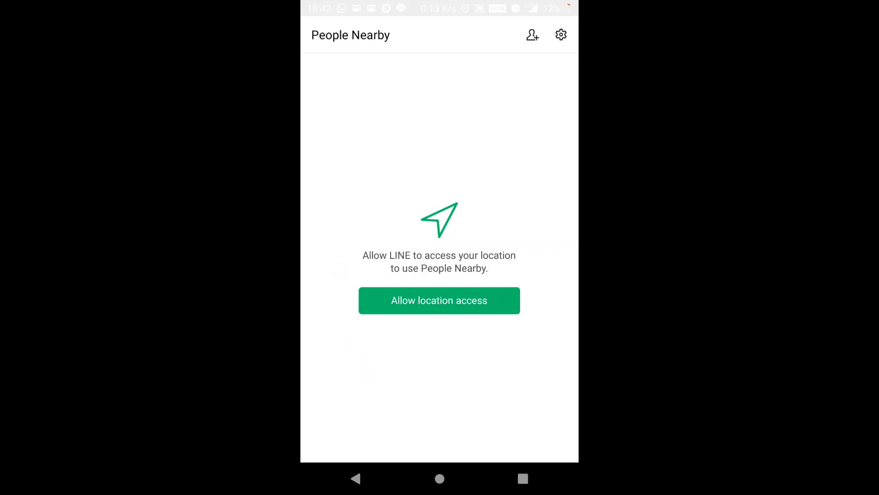
pyautogui.click(439, 300)
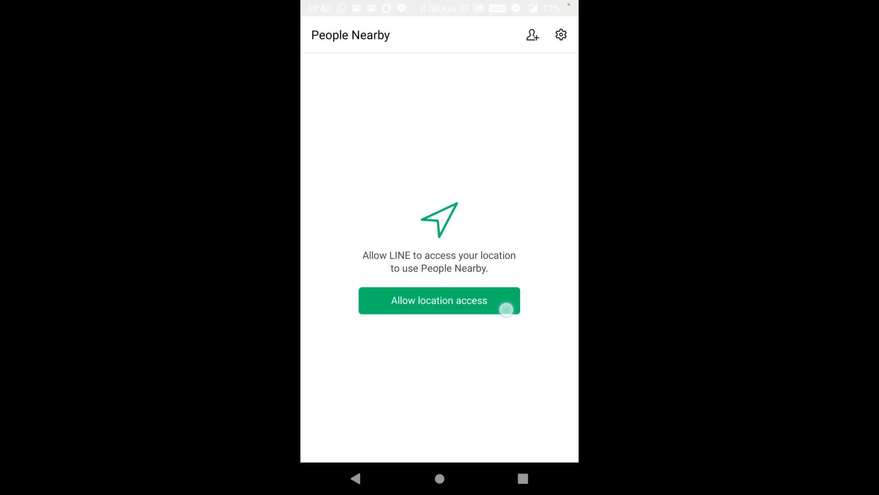
pyautogui.click(440, 300)
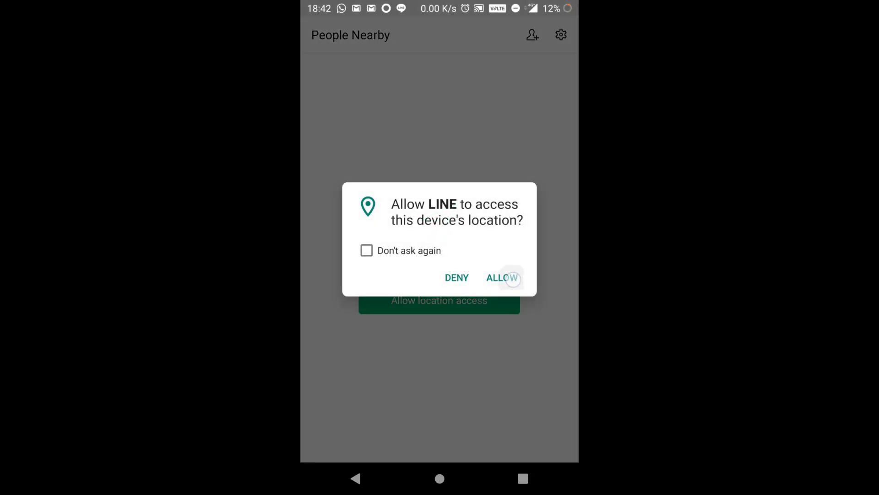
pyautogui.click(502, 278)
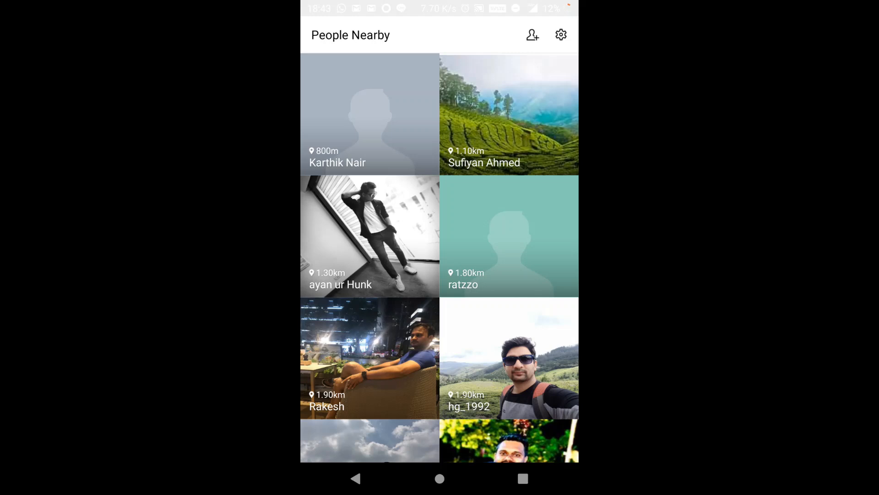
# Send a friend request to the user 1.10km away with the tea-plantation photo
pyautogui.click(478, 124)
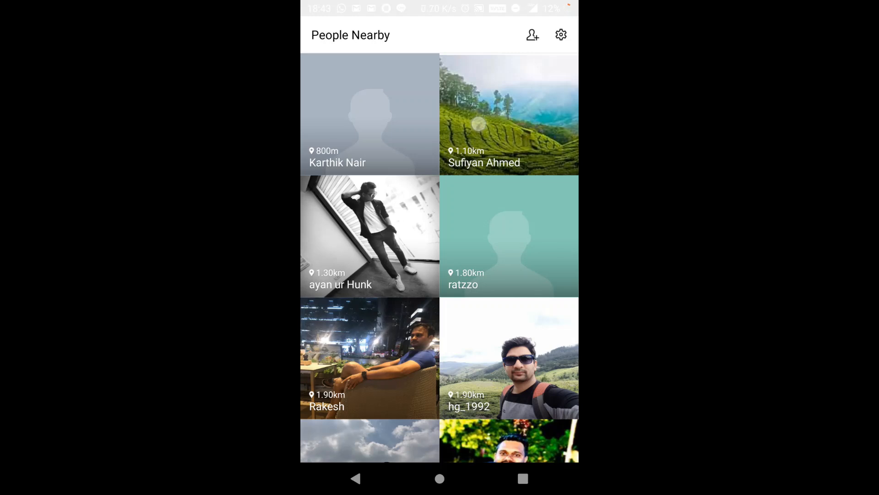
pyautogui.click(508, 114)
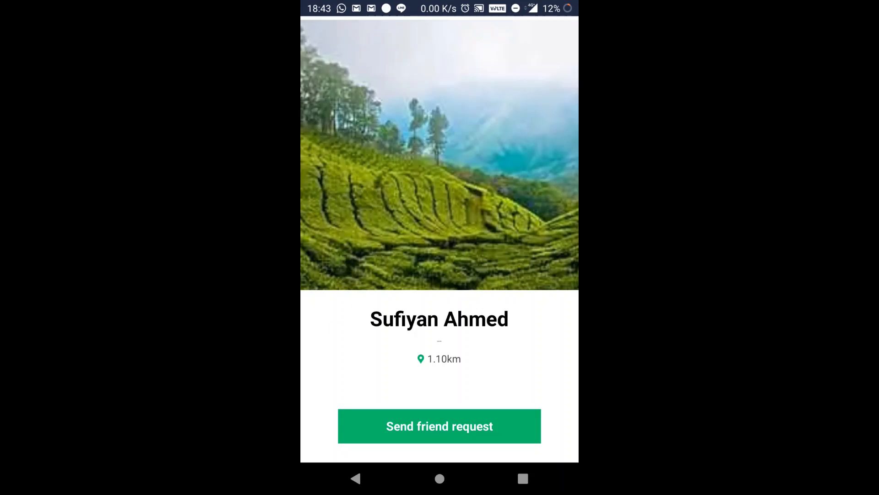
pyautogui.click(439, 426)
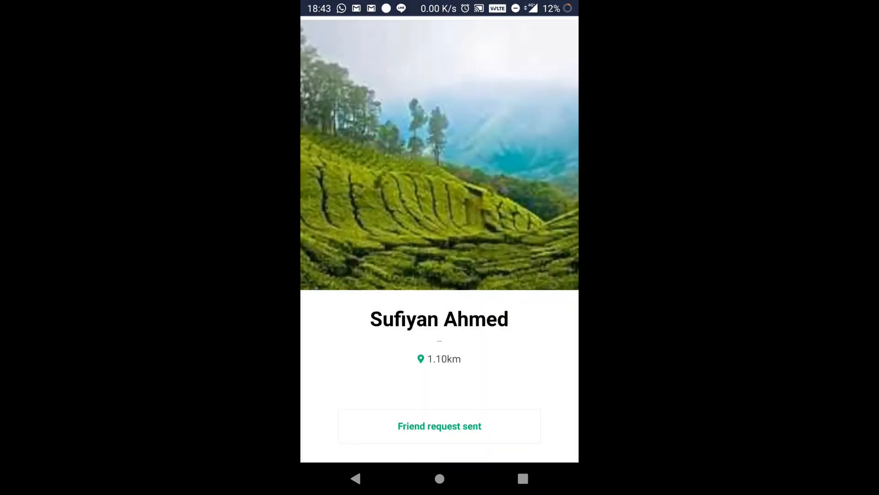